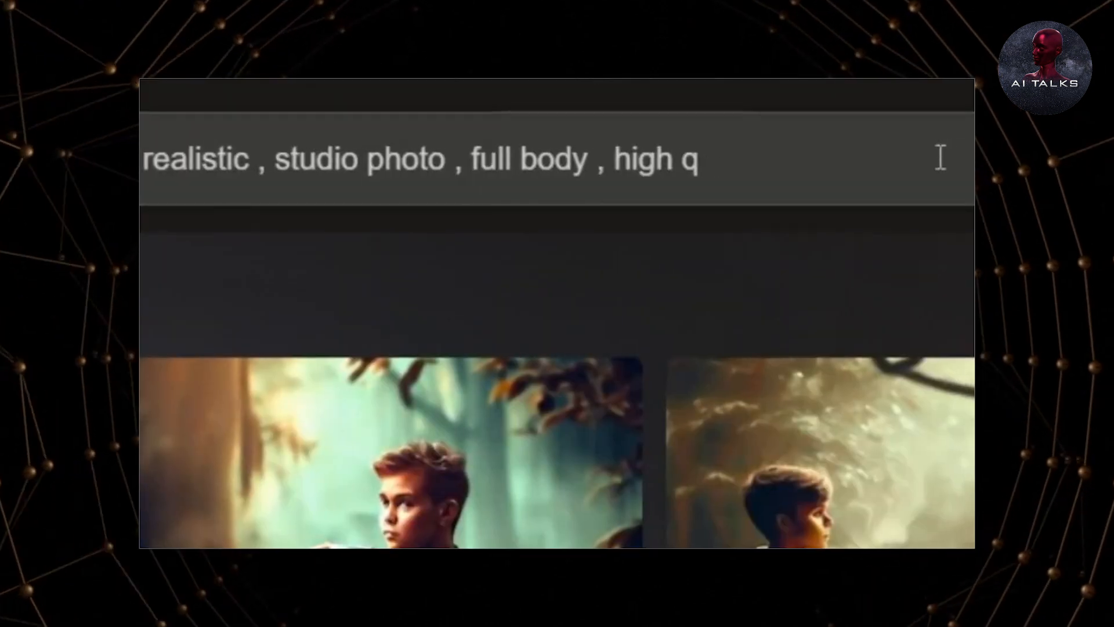
{"action": "type", "text": "uality light , cartoon style ,"}
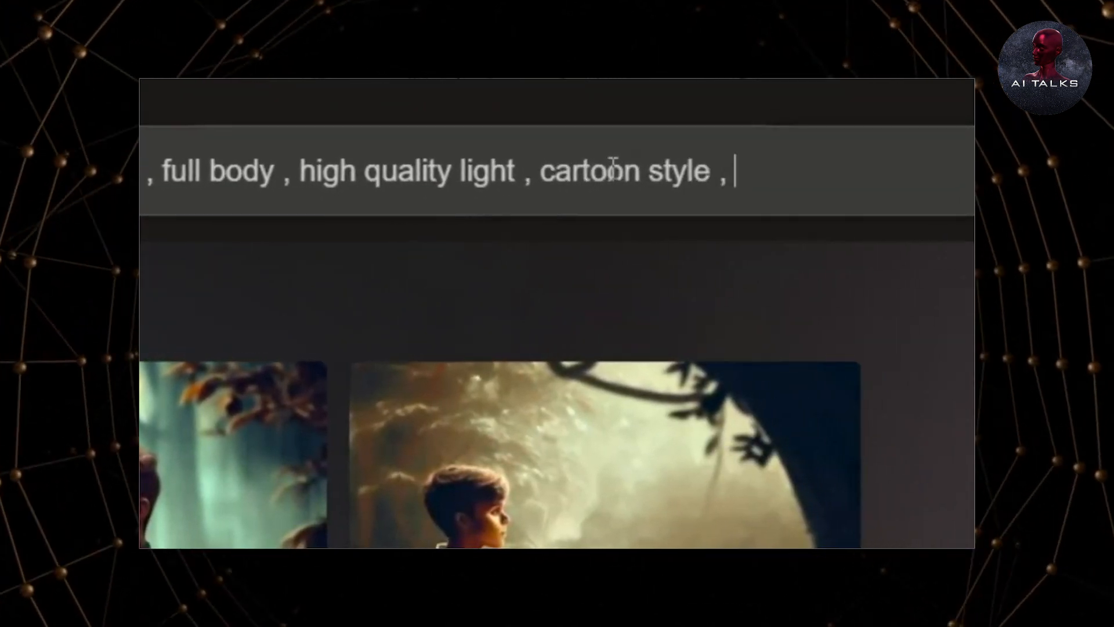